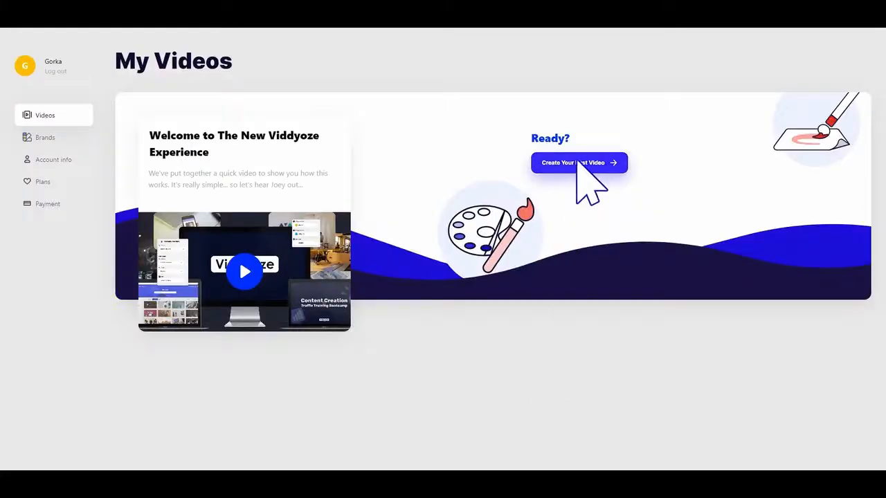
- Create a Brand Awareness landscape video using the Testimonial Video (Video) recipe's first, purple style
left_click(578, 162)
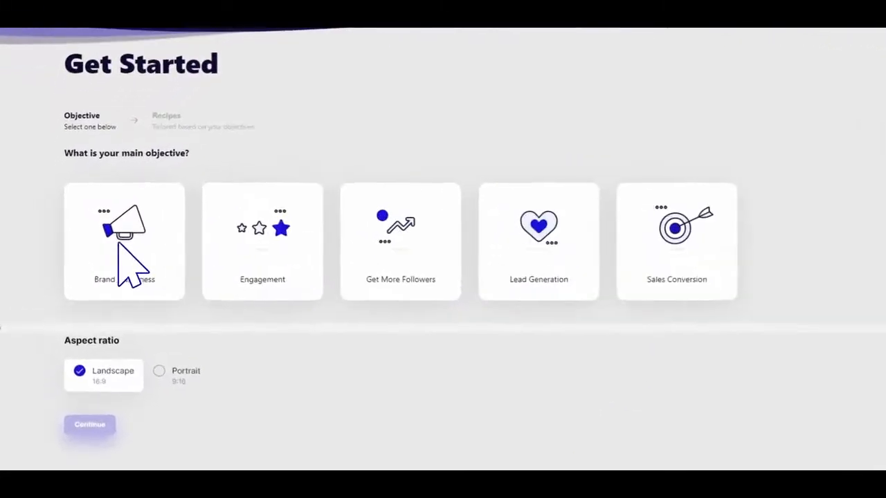
left_click(124, 242)
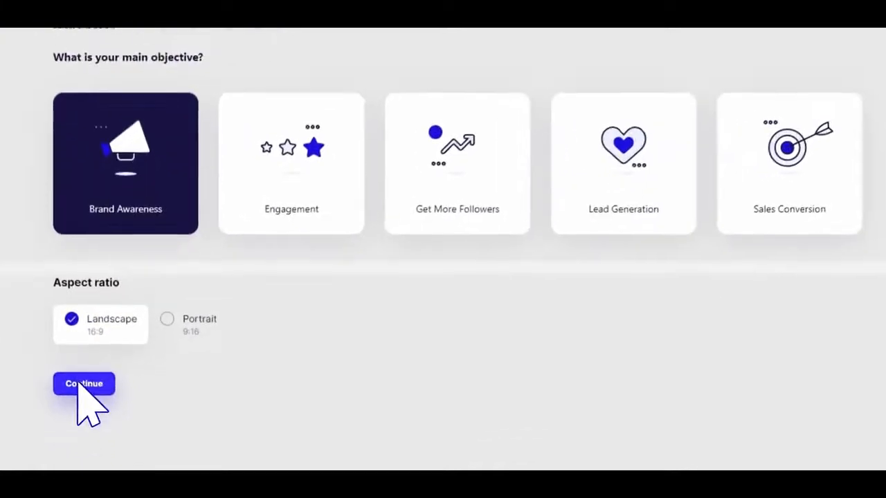
left_click(84, 384)
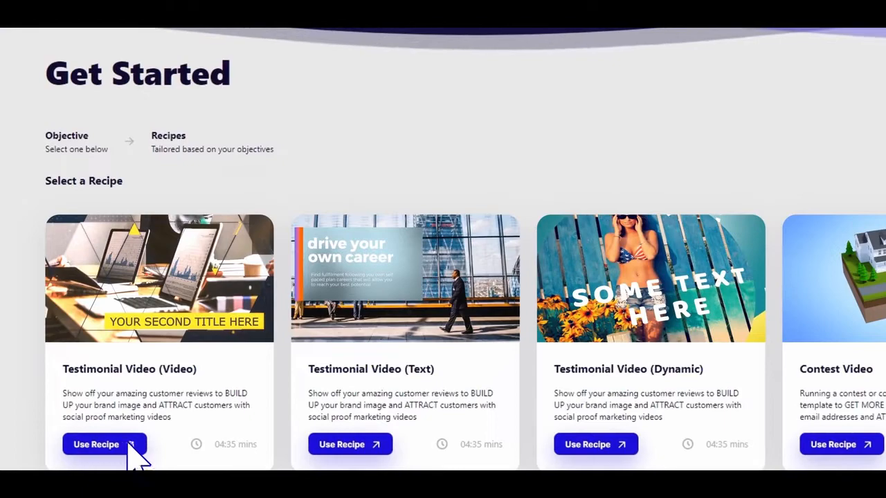
left_click(96, 445)
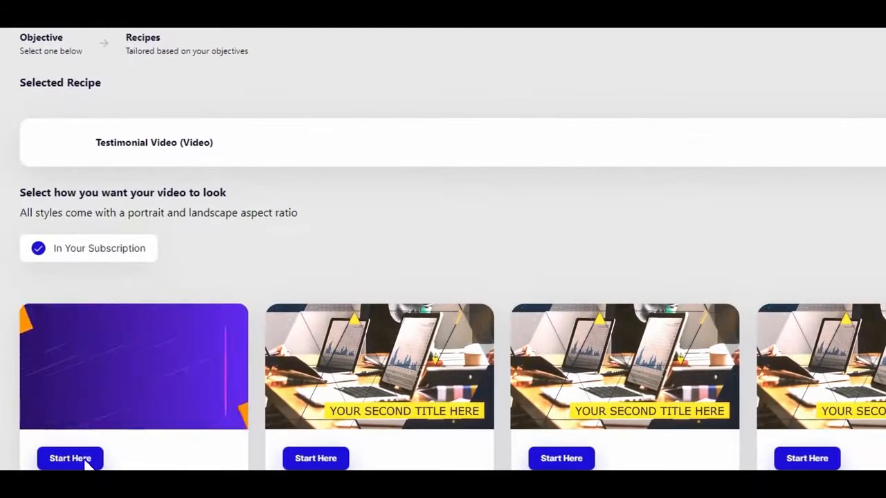
left_click(70, 458)
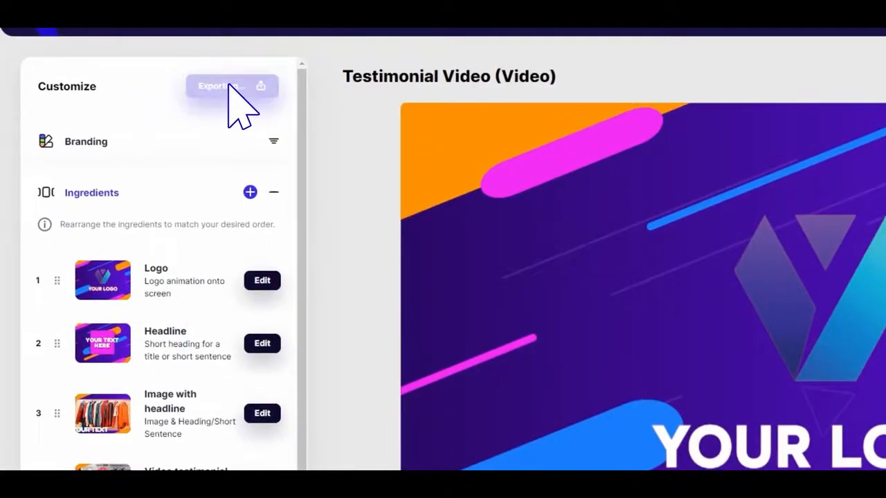
left_click(232, 86)
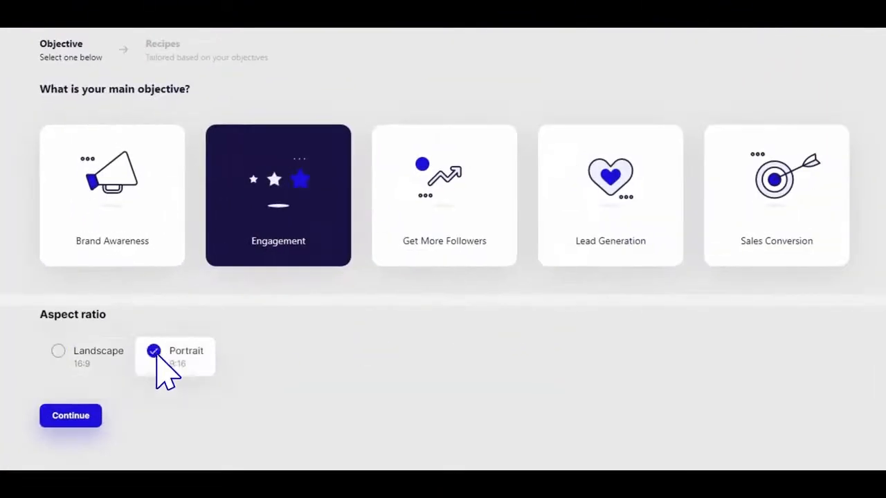
- Choose the Portrait 9:16 aspect ratio for the new Engagement video
left_click(70, 415)
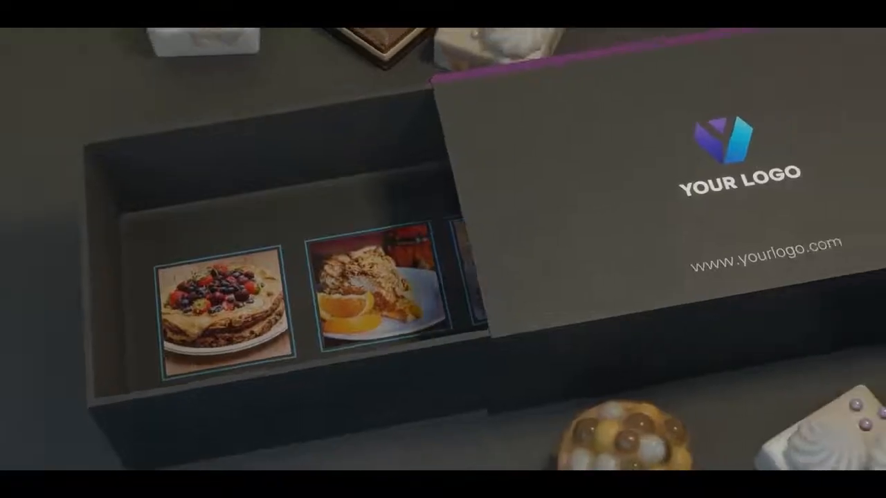